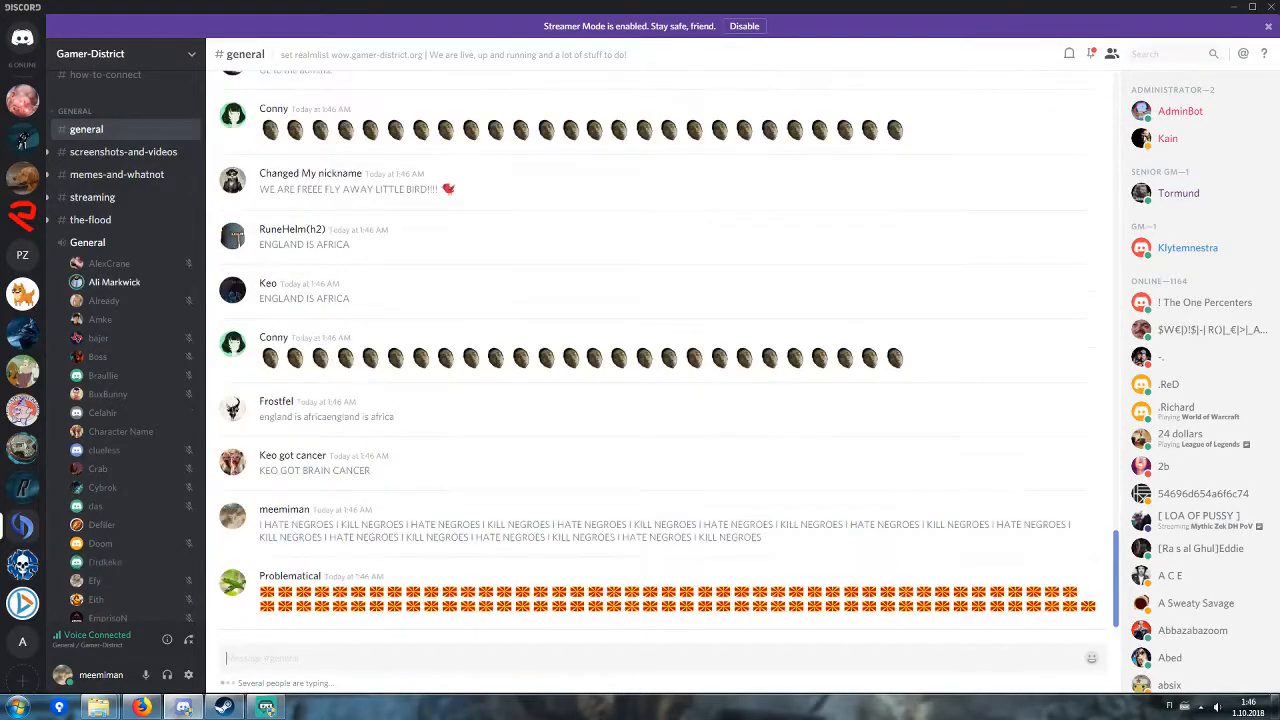
{"action": "scroll", "scroll_direction": "down", "scroll_amount": 3}
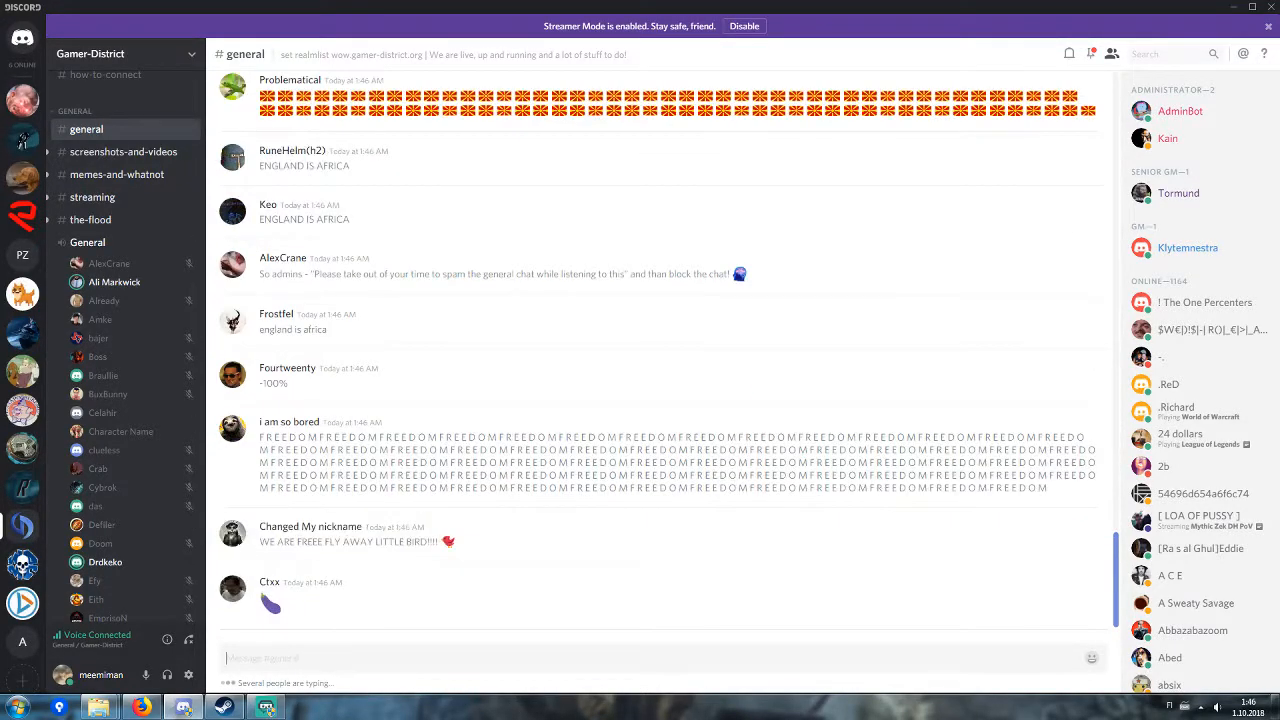
{"action": "scroll", "scroll_direction": "down", "scroll_amount": 3}
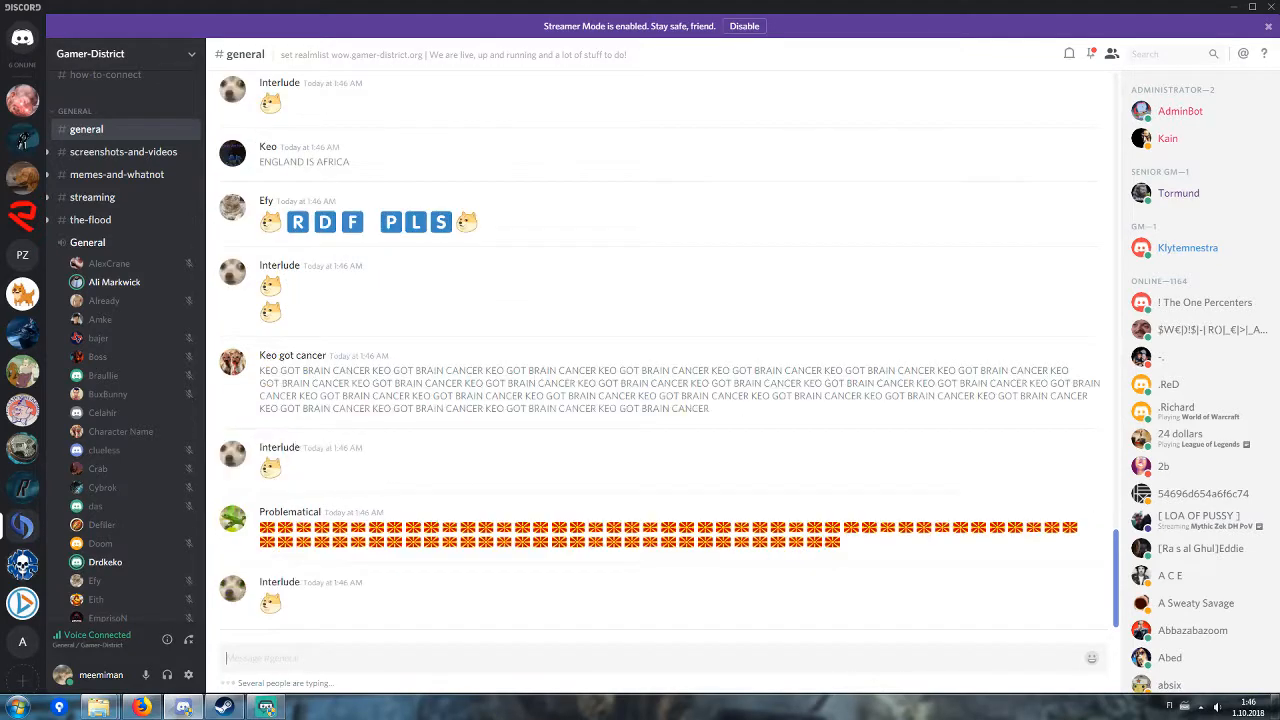
{"action": "scroll", "scroll_direction": "down", "scroll_amount": 3}
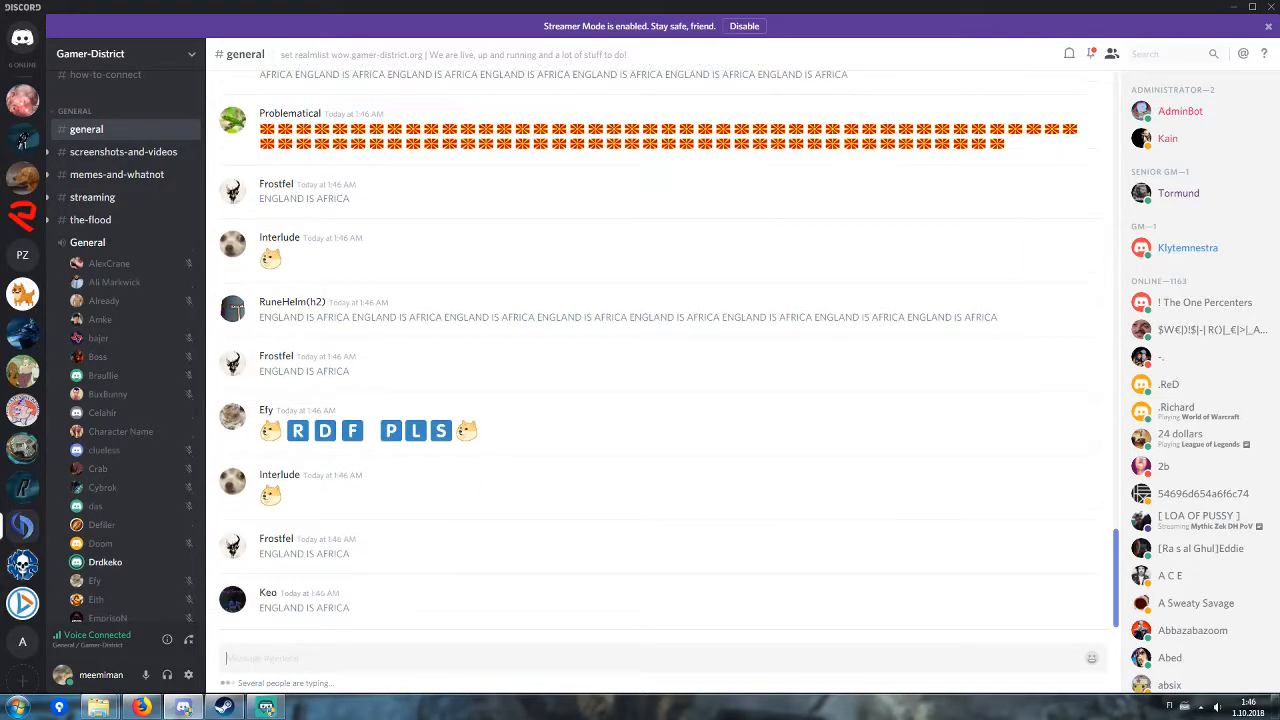
{"action": "scroll", "scroll_direction": "down", "scroll_amount": 3}
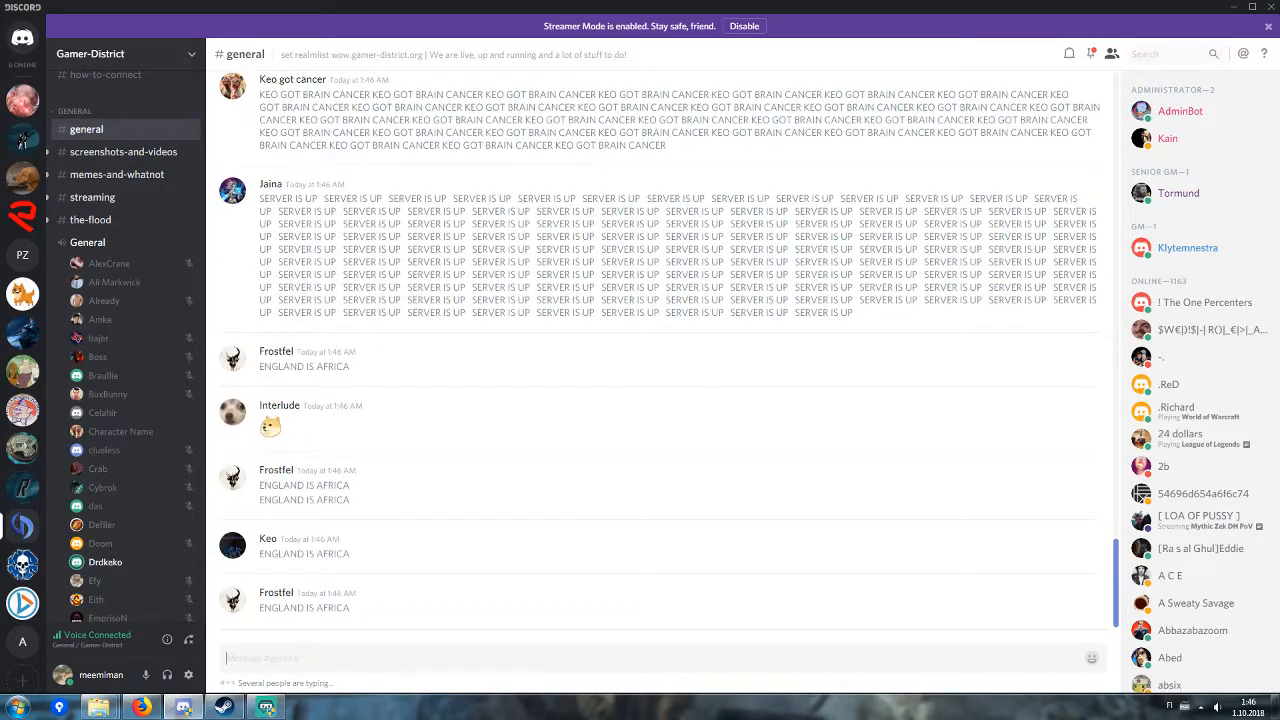
{"action": "scroll", "scroll_direction": "down", "scroll_amount": 3}
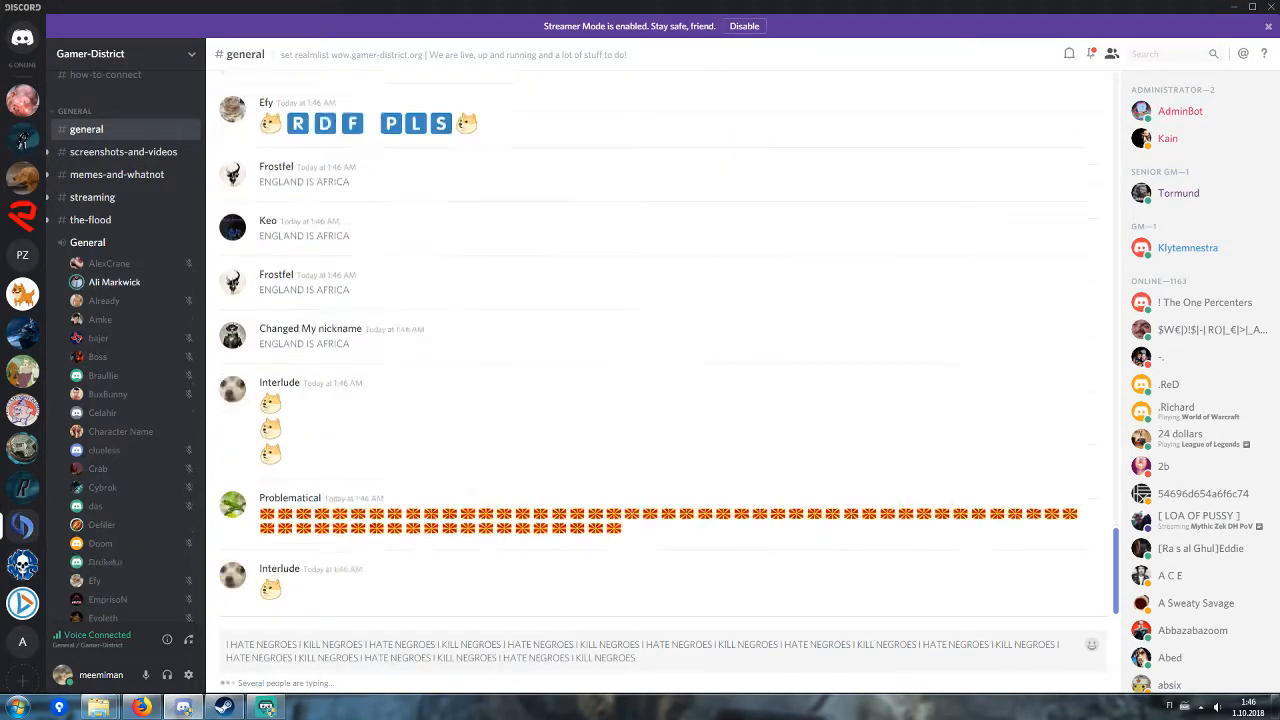
{"action": "scroll", "scroll_direction": "down", "scroll_amount": 3}
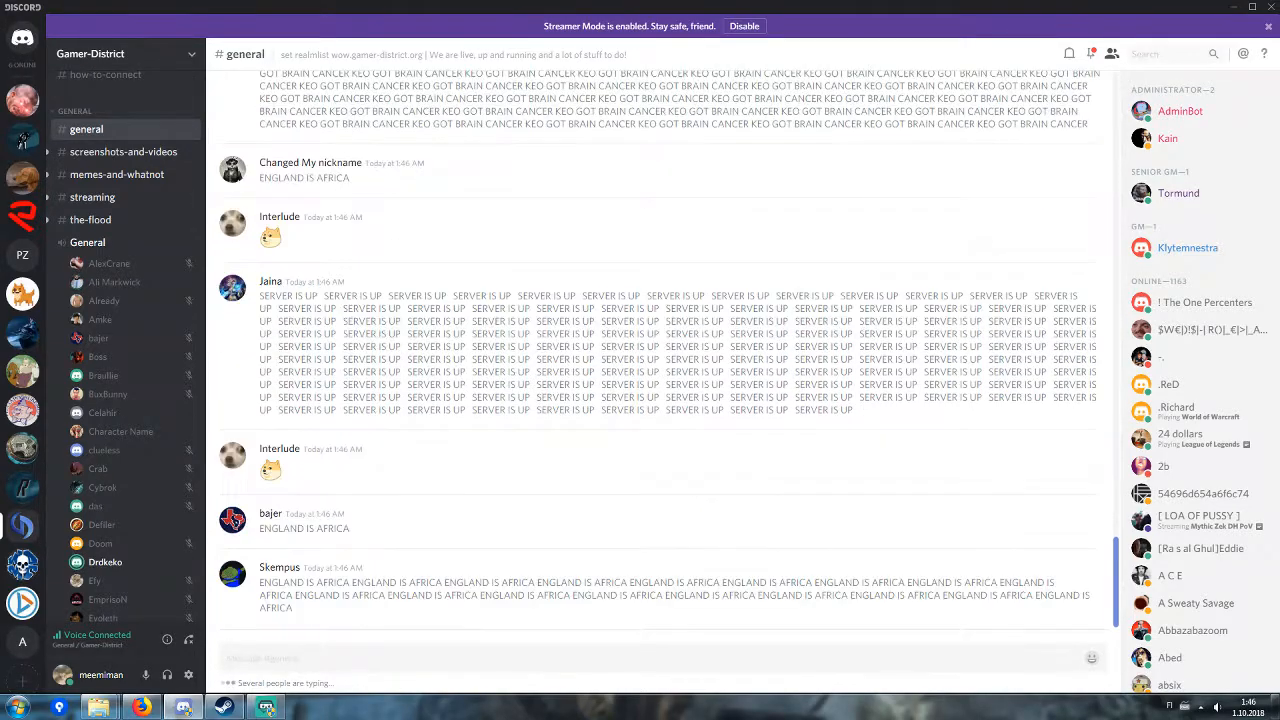
{"action": "scroll", "scroll_direction": "down", "scroll_amount": 3}
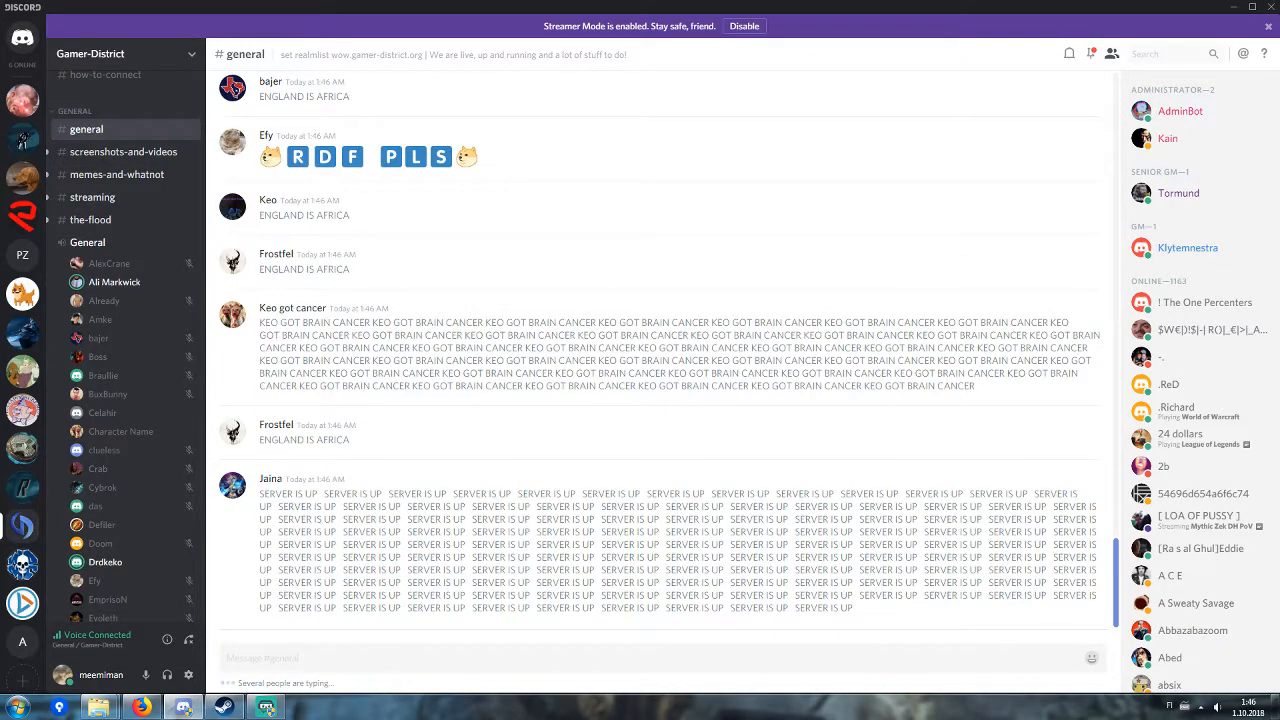
{"action": "scroll", "scroll_direction": "down", "scroll_amount": 3}
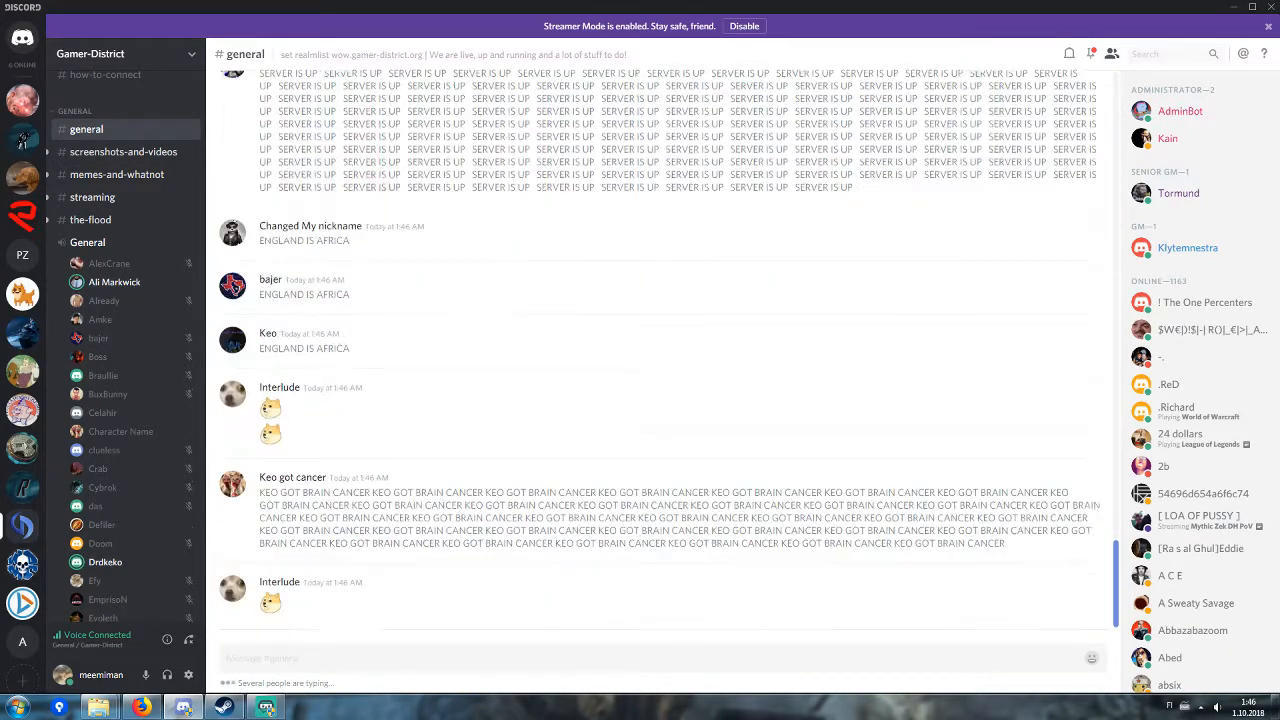
{"action": "scroll", "scroll_direction": "down", "scroll_amount": 3}
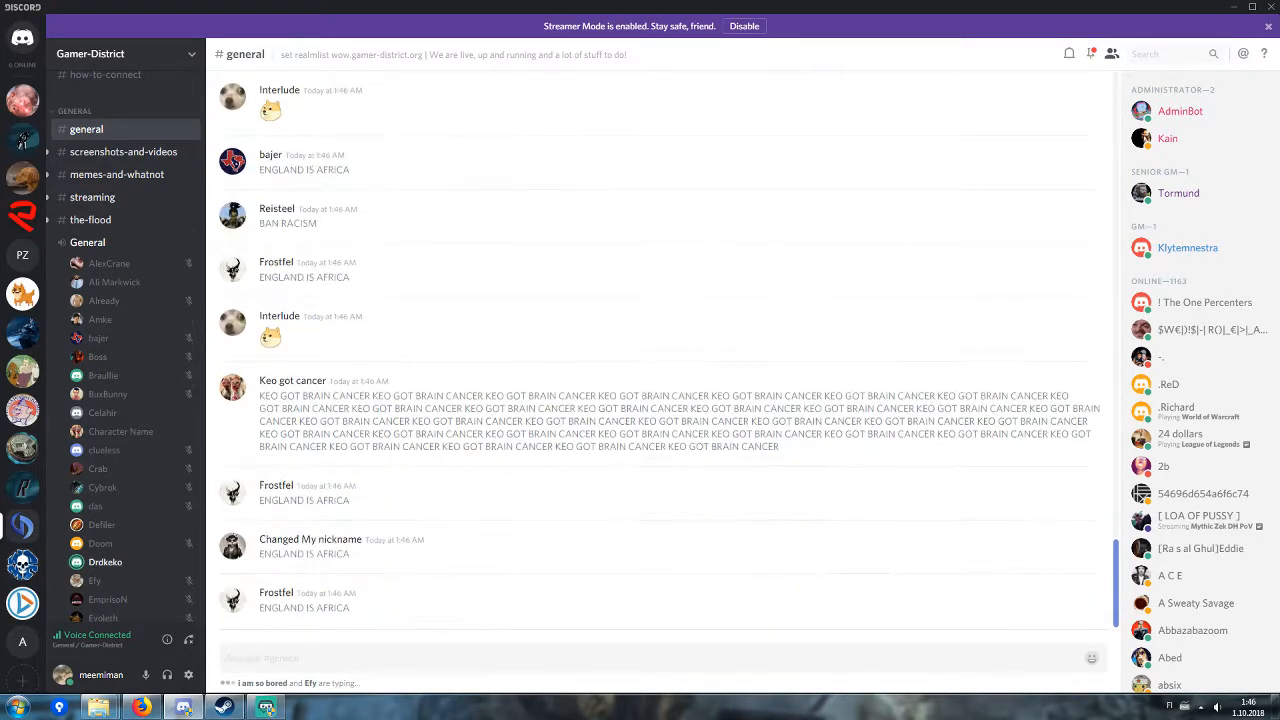
{"action": "scroll", "scroll_direction": "down", "scroll_amount": 3}
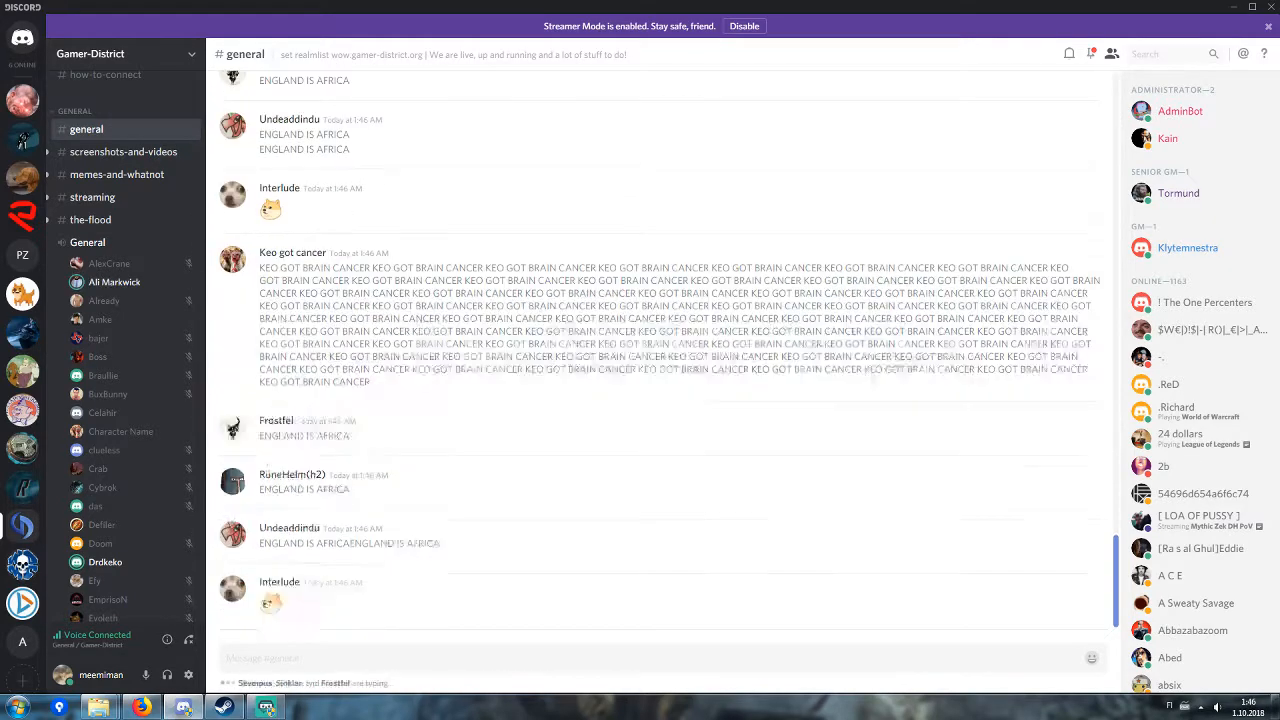
{"action": "scroll", "scroll_direction": "down", "scroll_amount": 3}
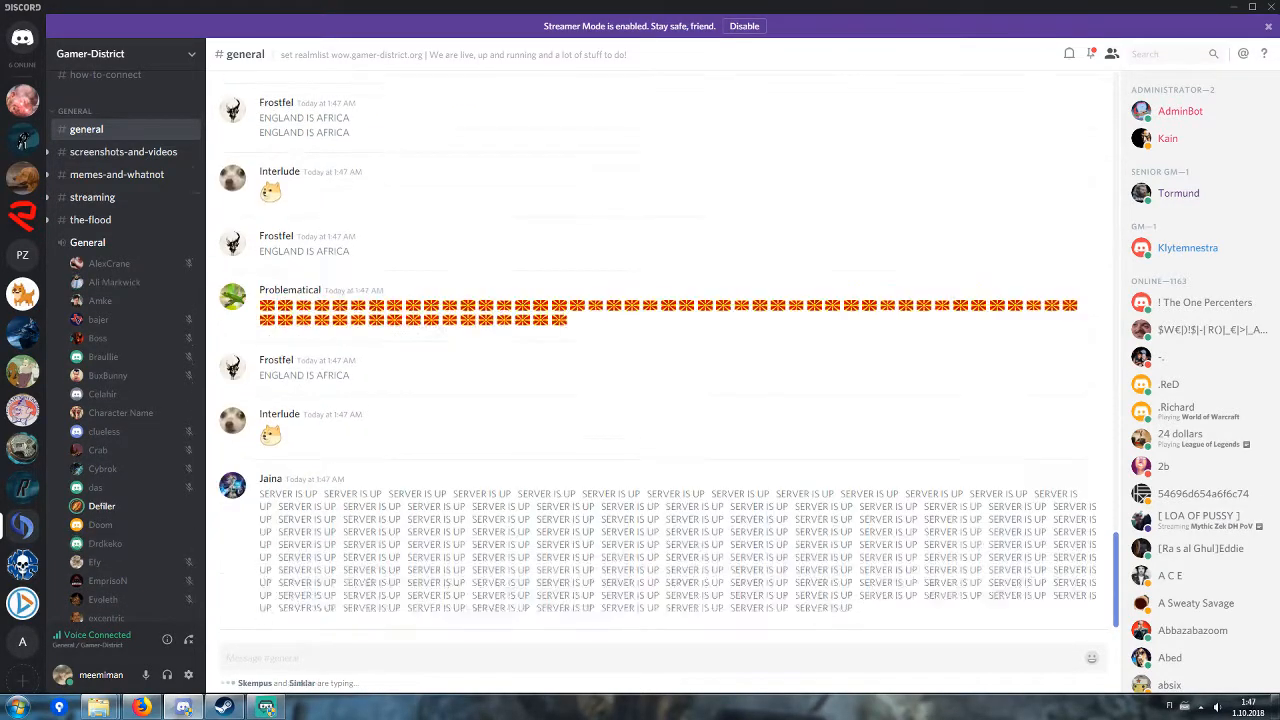
{"action": "scroll", "scroll_direction": "down", "scroll_amount": 3}
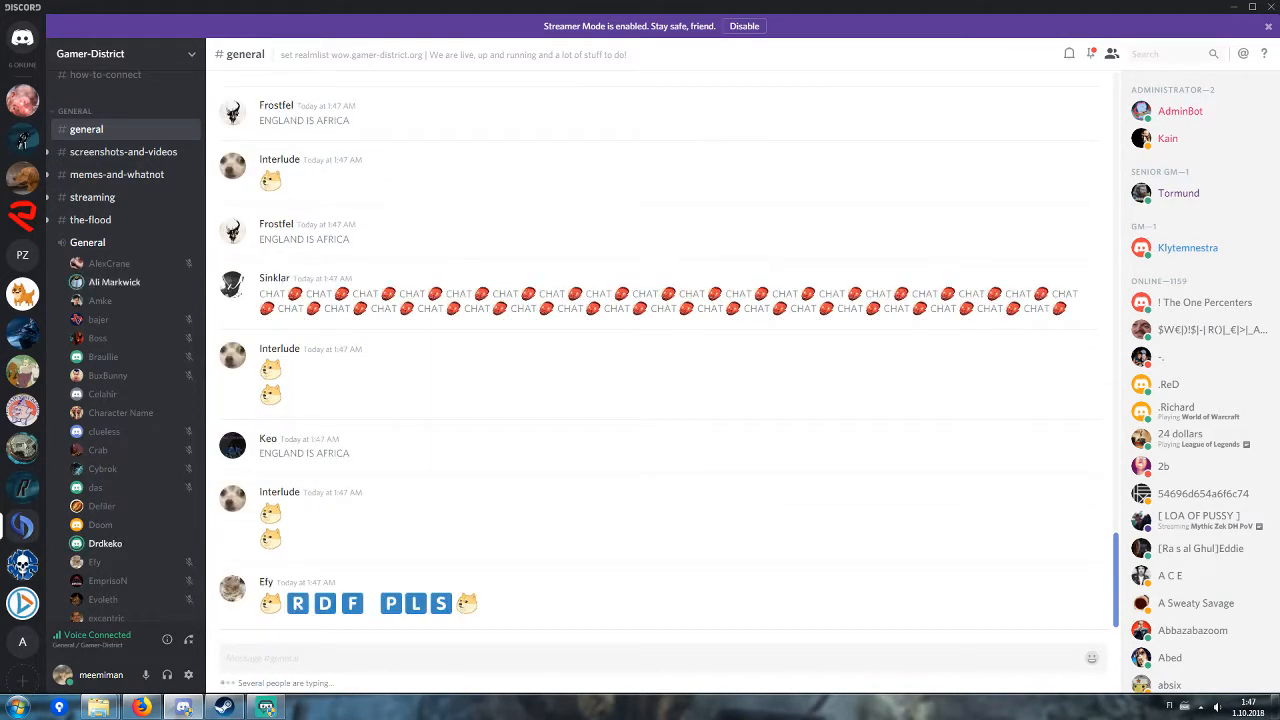
{"action": "scroll", "scroll_direction": "down", "scroll_amount": 3}
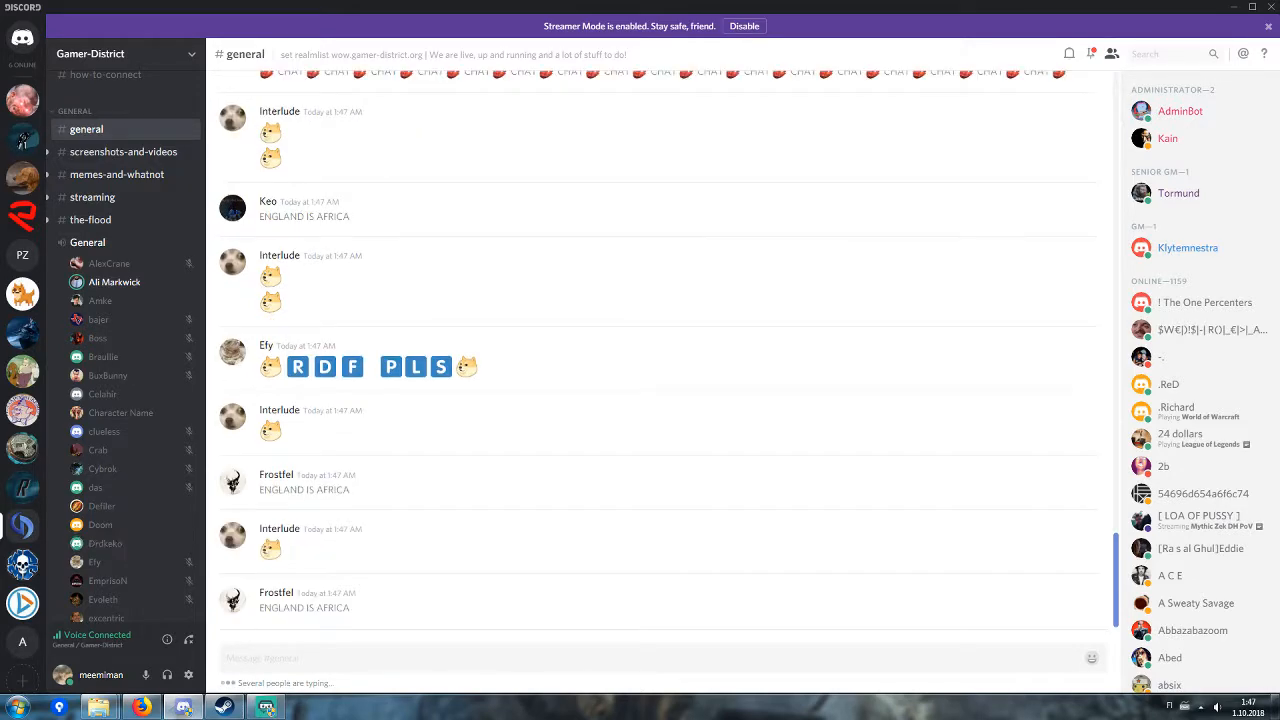
{"action": "scroll", "scroll_direction": "down", "scroll_amount": 3}
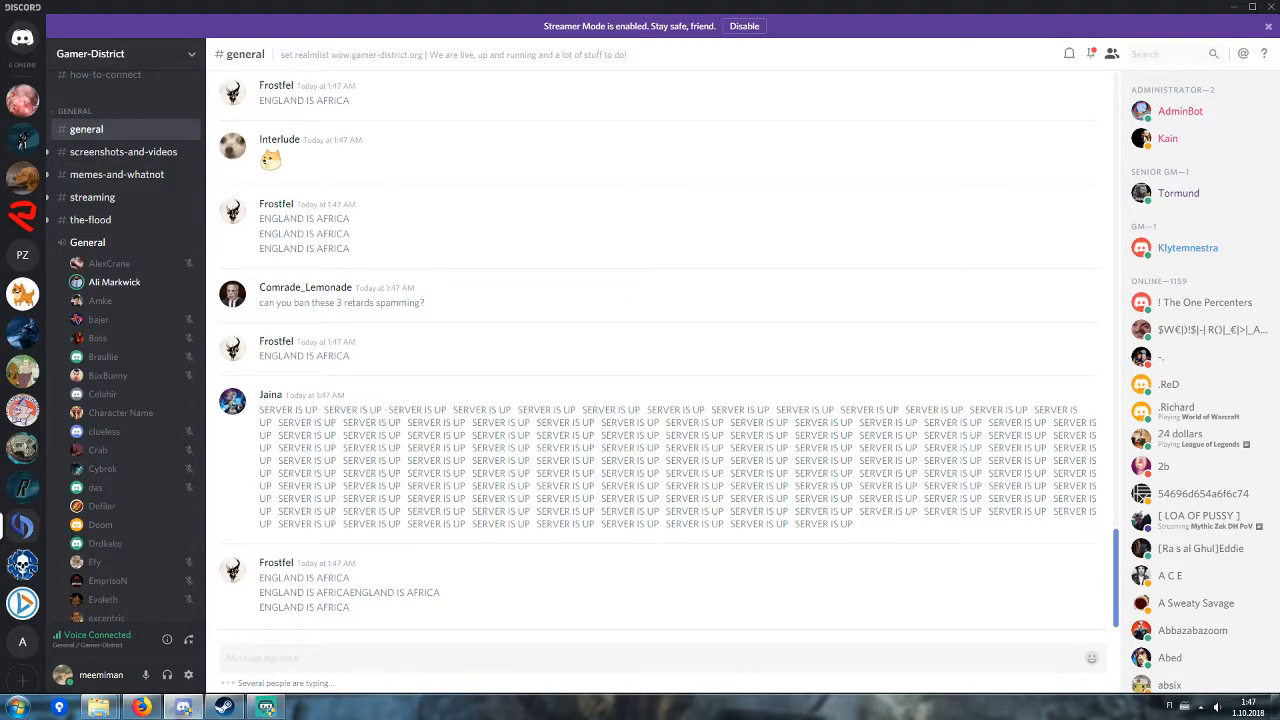
{"action": "scroll", "scroll_direction": "down", "scroll_amount": 3}
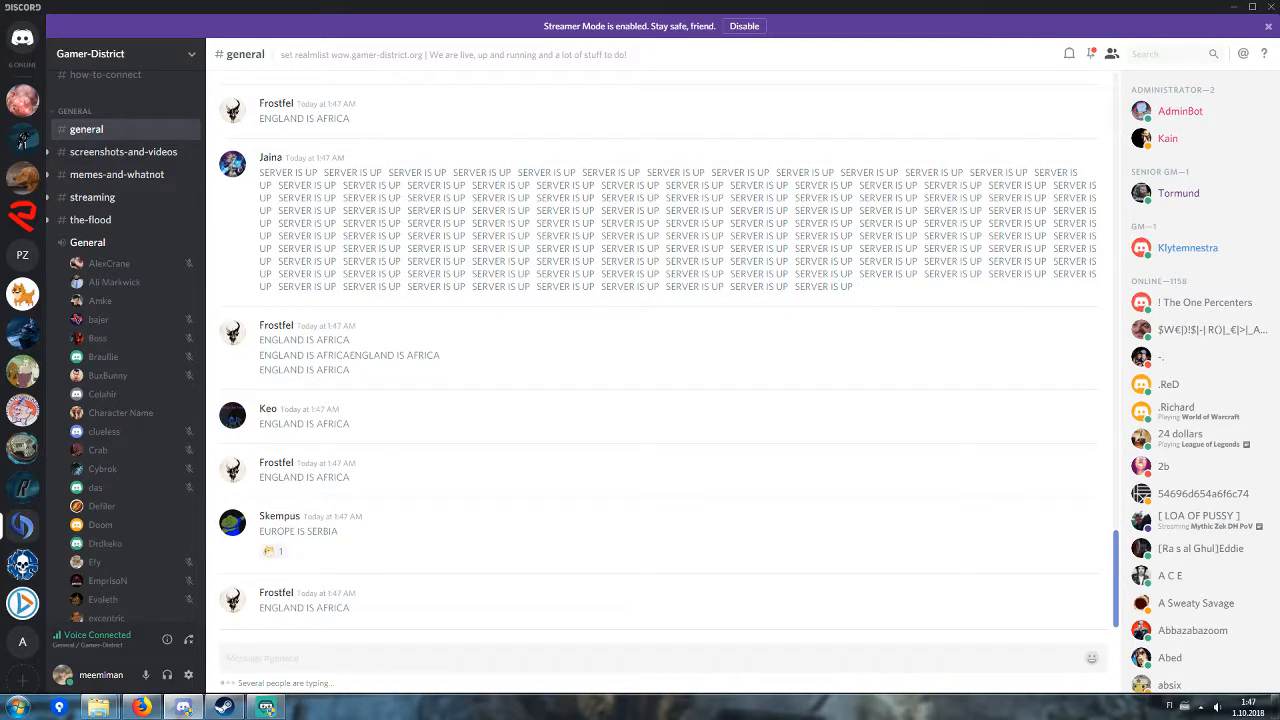
{"action": "scroll", "scroll_direction": "down", "scroll_amount": 3}
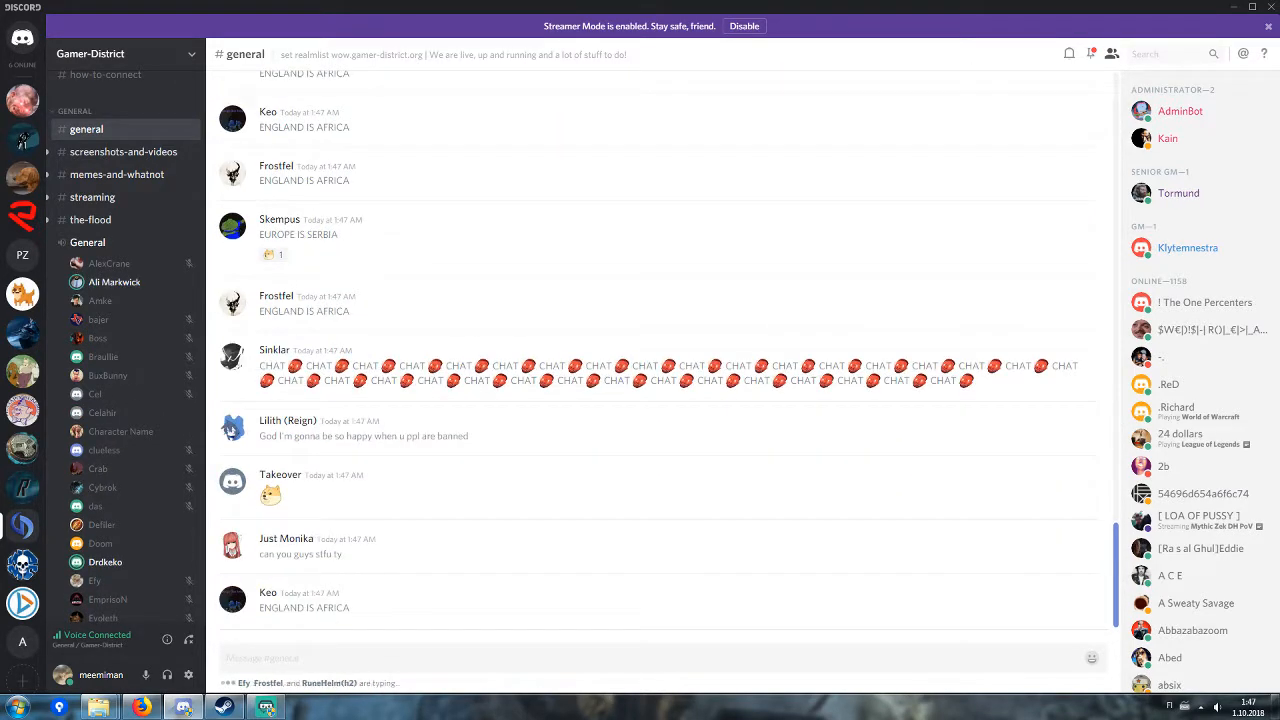
{"action": "scroll", "scroll_direction": "down", "scroll_amount": 3}
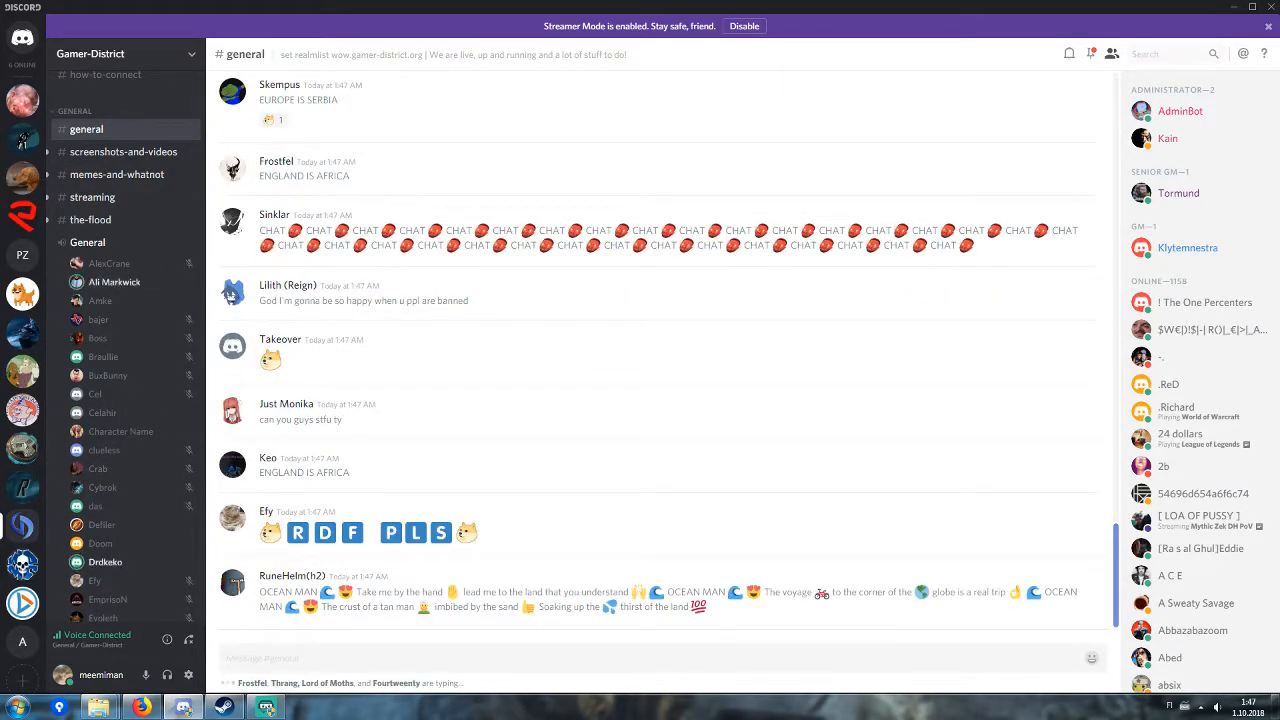
{"action": "scroll", "scroll_direction": "down", "scroll_amount": 3}
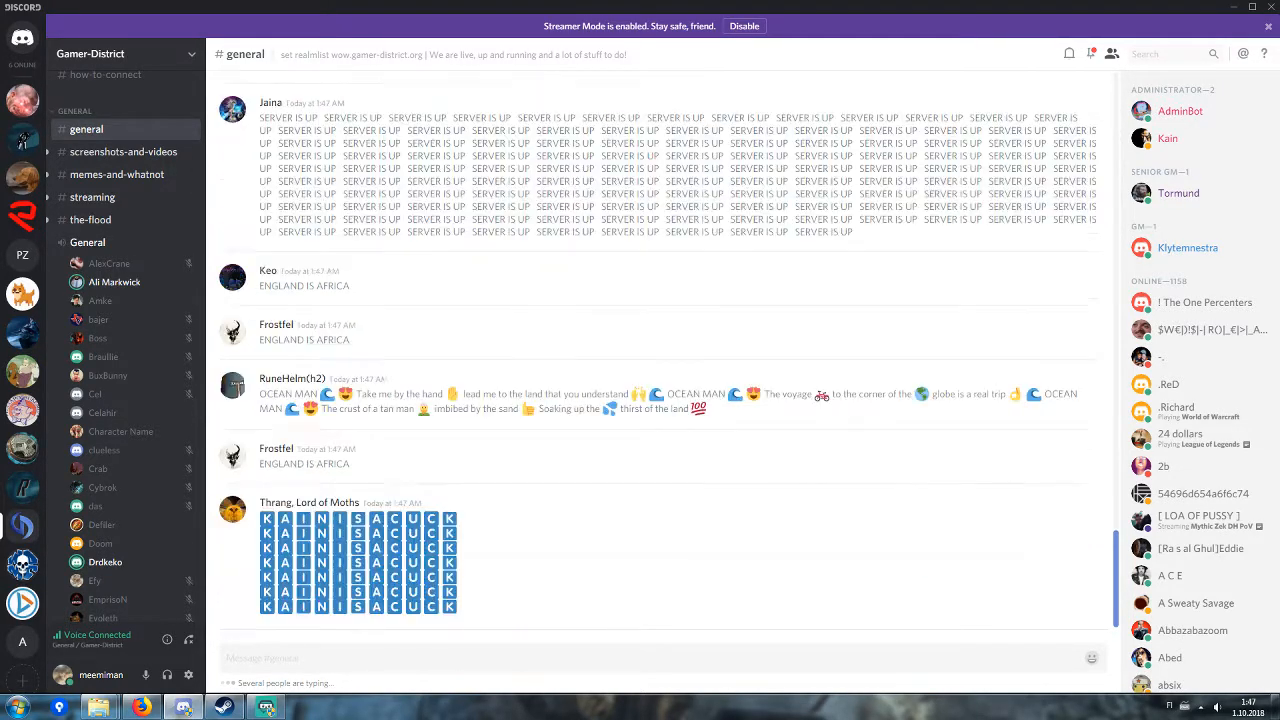
{"action": "scroll", "scroll_direction": "down", "scroll_amount": 3}
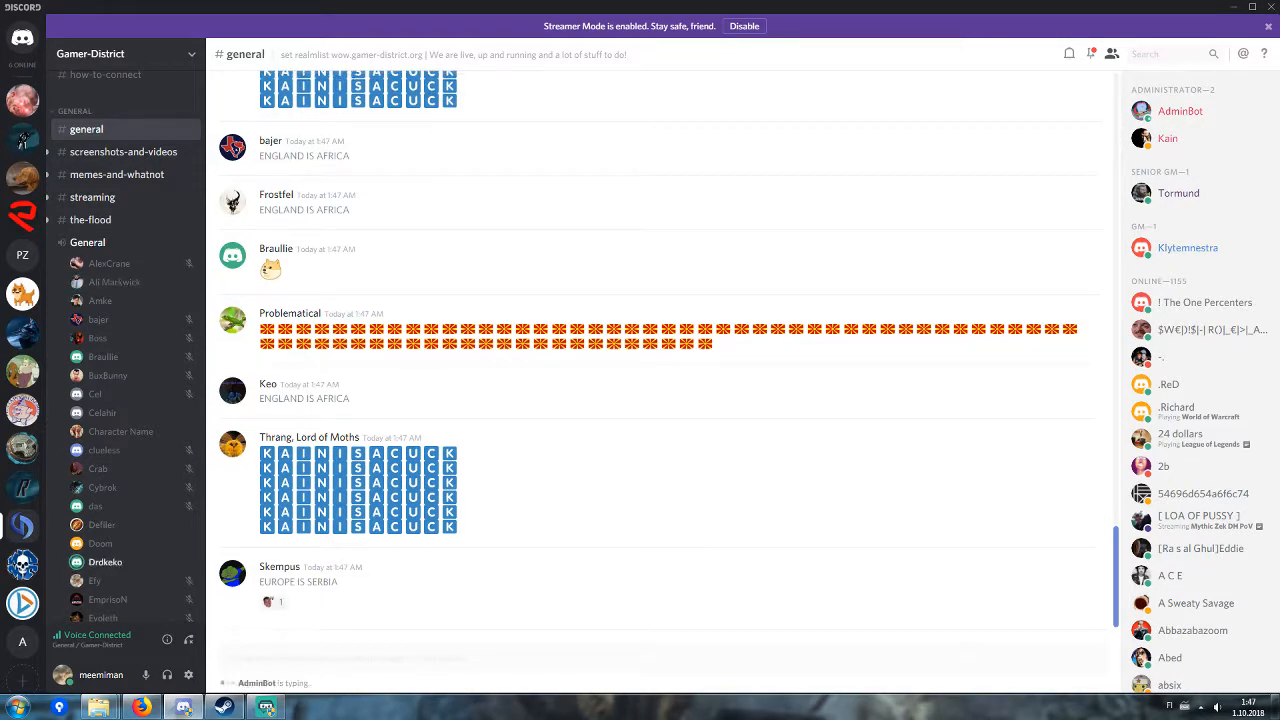
{"action": "scroll", "scroll_direction": "down", "scroll_amount": 3}
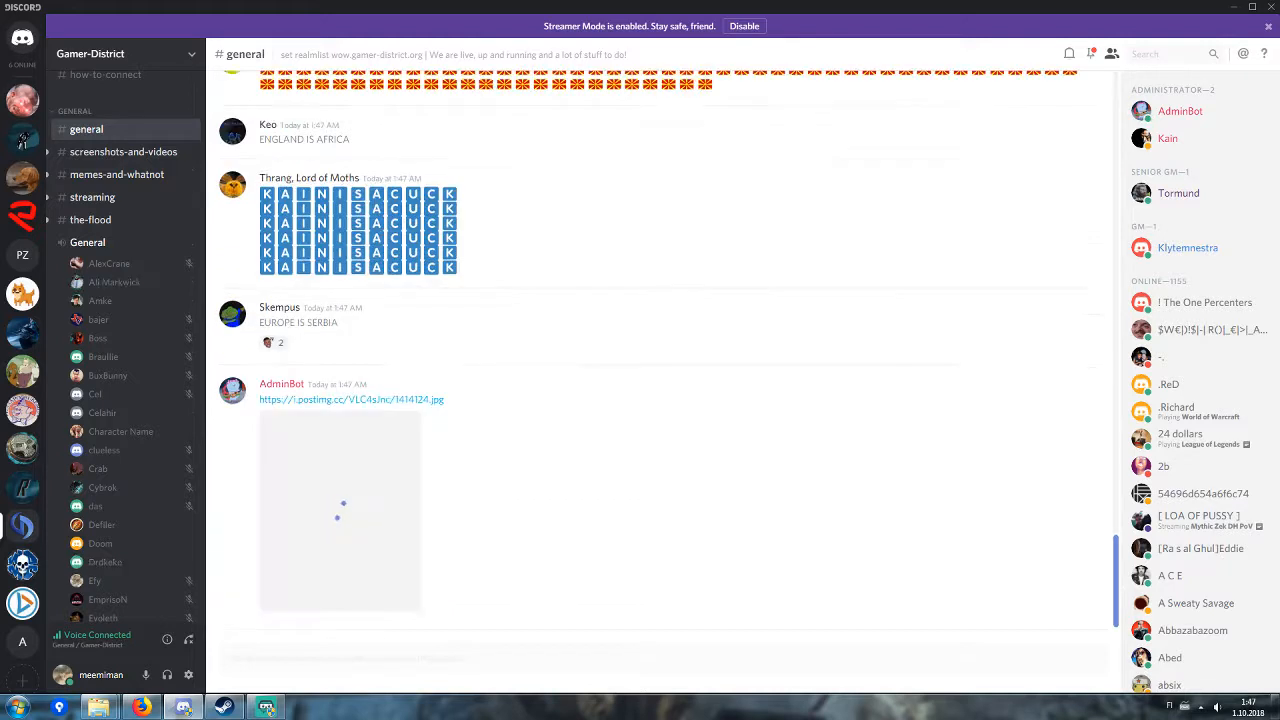